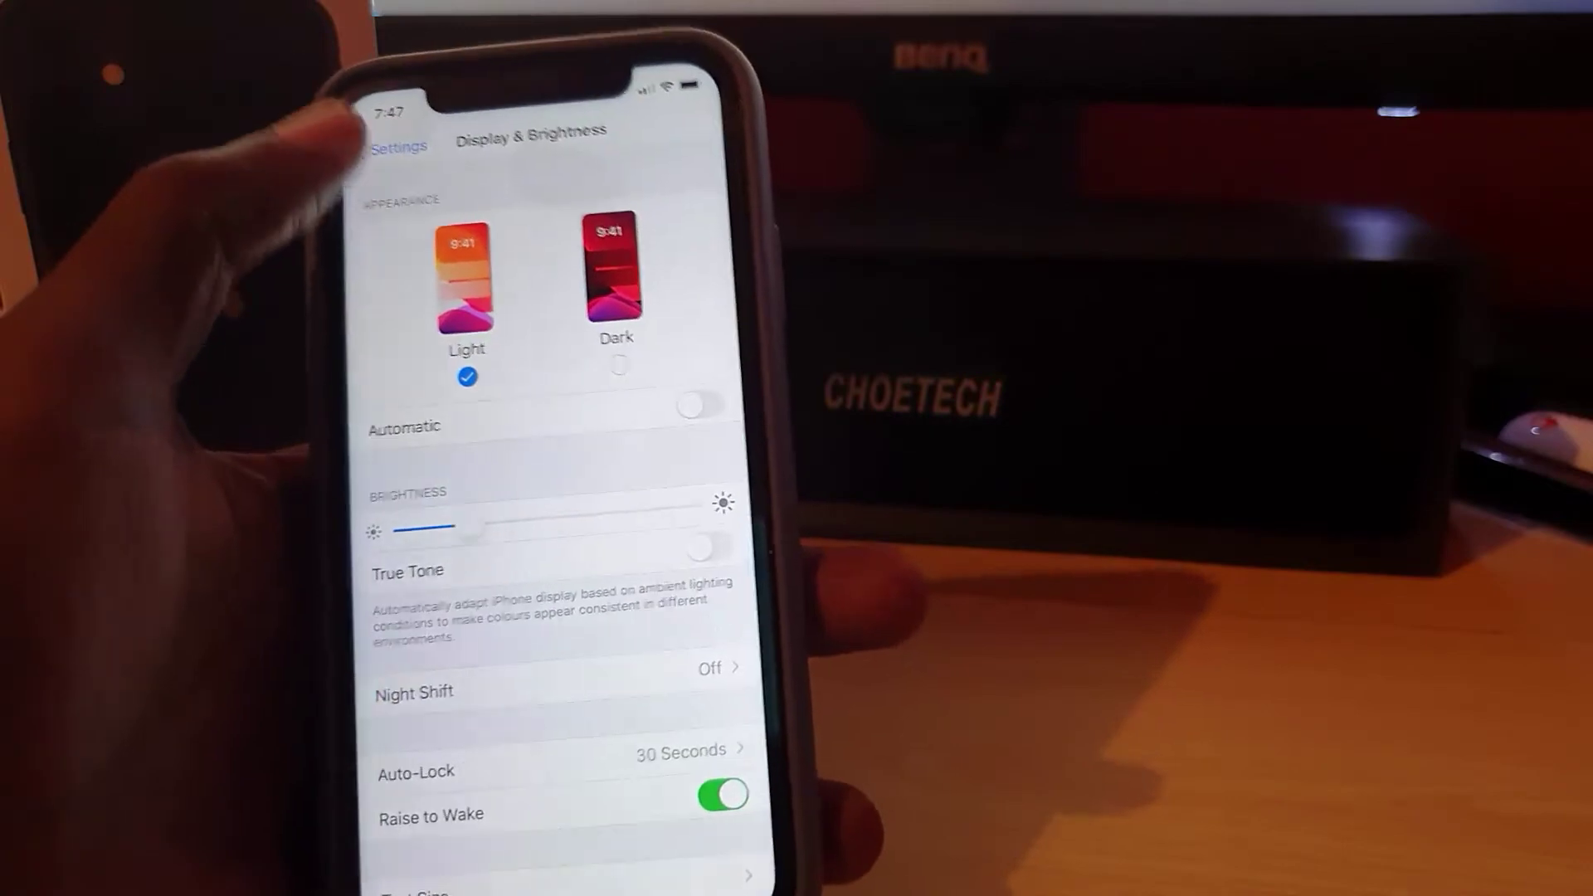
Return from Display & Brightness to the main Settings list.
{"action": "left_click", "coordinate": [398, 150]}
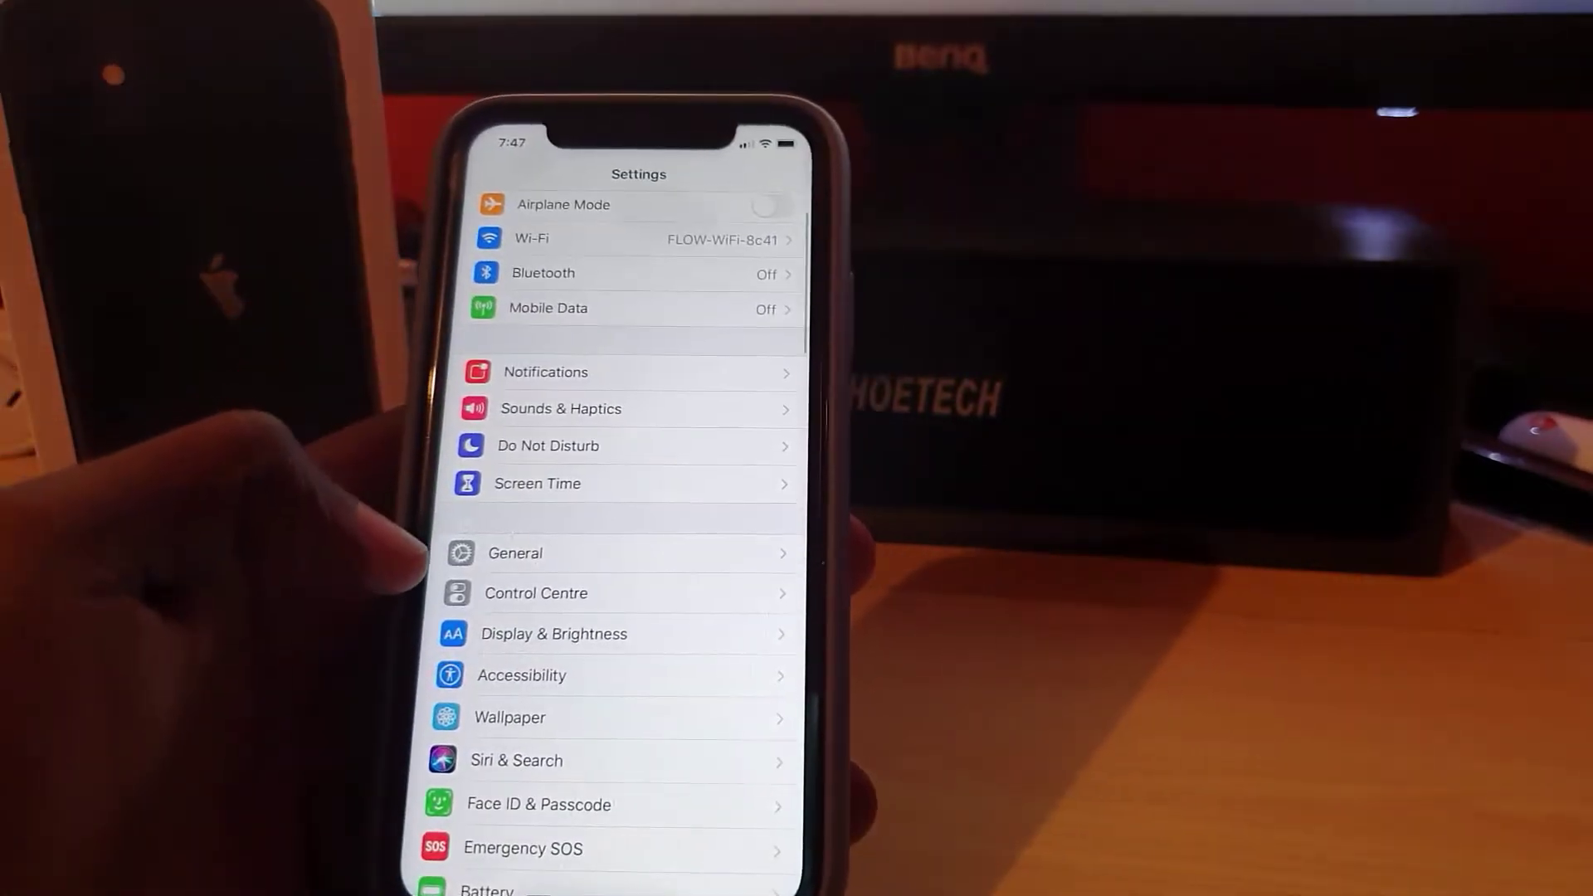